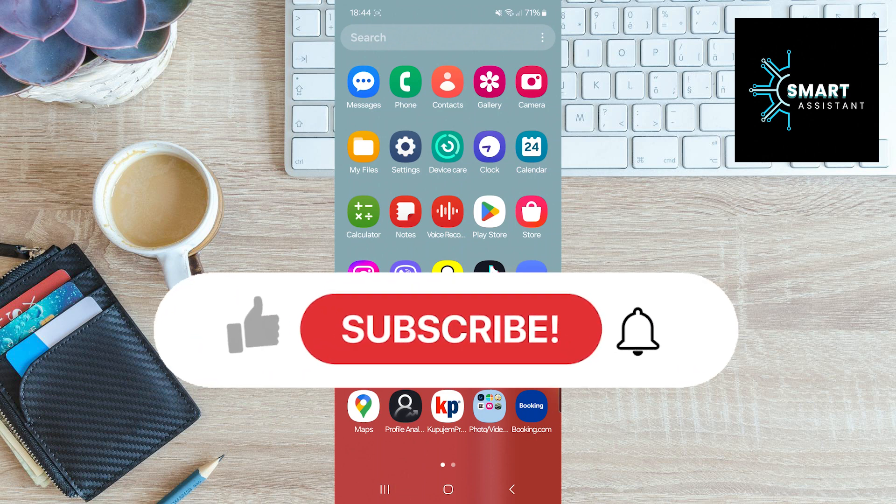
Open the Google Play Store app from the Android home screen.
{"action": "left_click", "coordinate": [451, 328]}
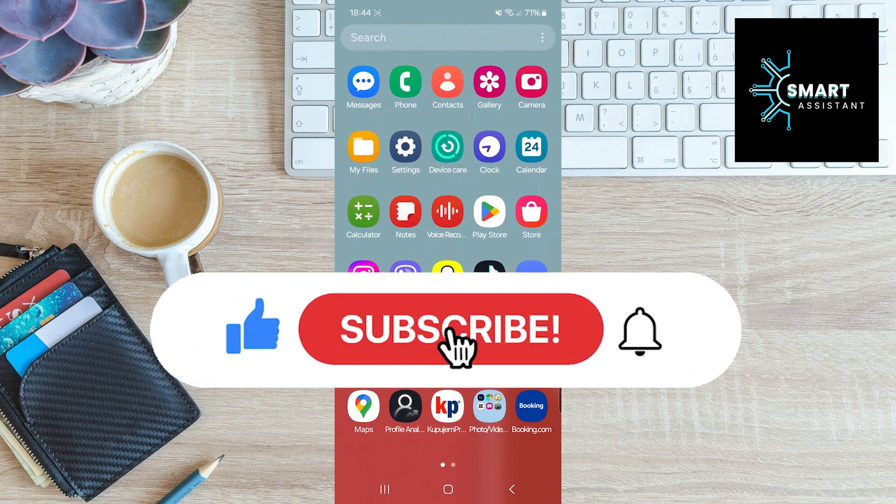
{"action": "left_click", "coordinate": [449, 329]}
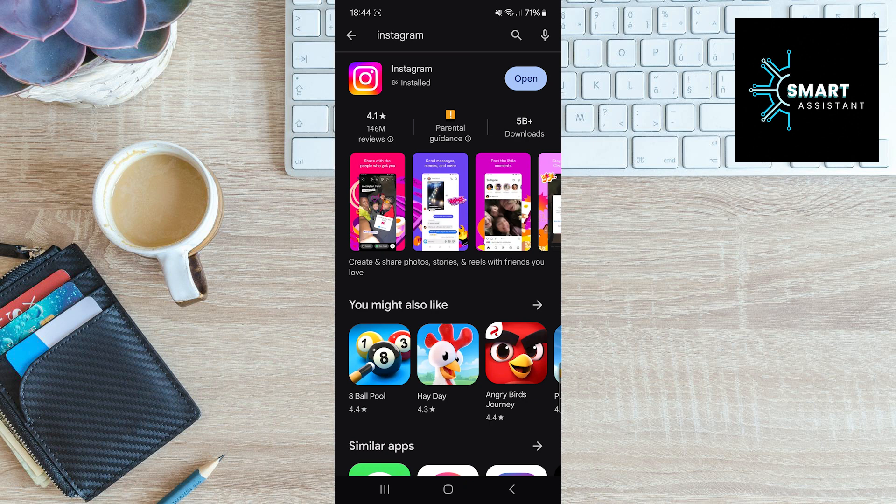
Launch Instagram, join the Jan 2024 P2 World Bucketlist Add Yours template over a gallery photo, and select the draw tool.
{"action": "left_click", "coordinate": [524, 79]}
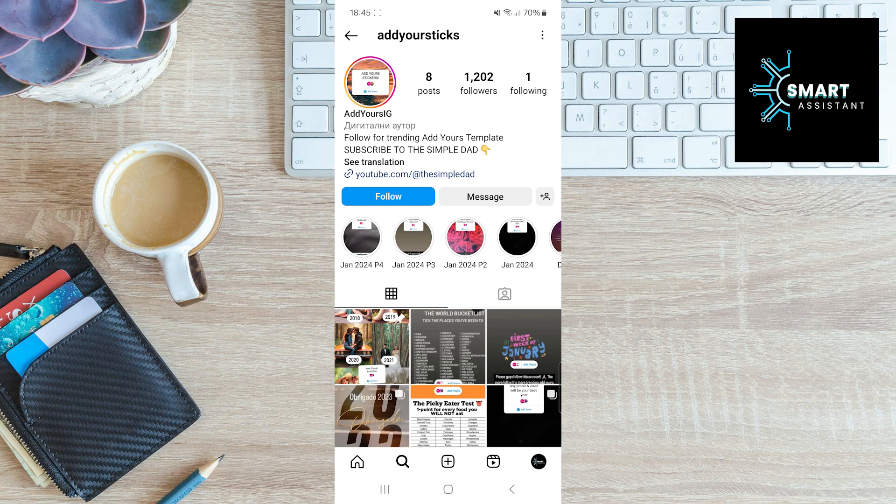
{"action": "left_click", "coordinate": [465, 236]}
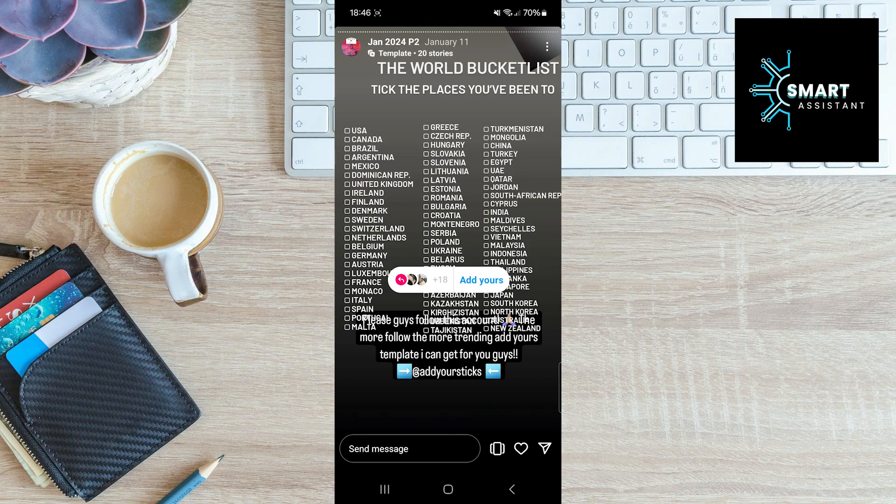
{"action": "left_click", "coordinate": [481, 280]}
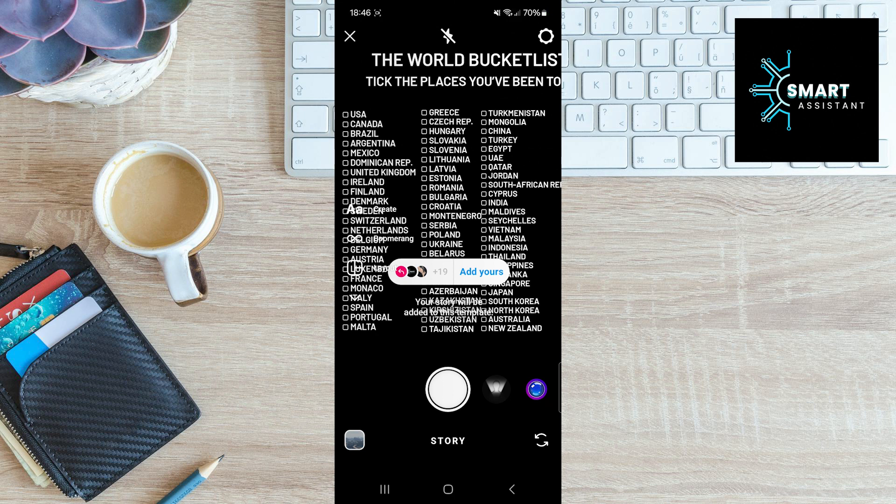
{"action": "left_click", "coordinate": [447, 389]}
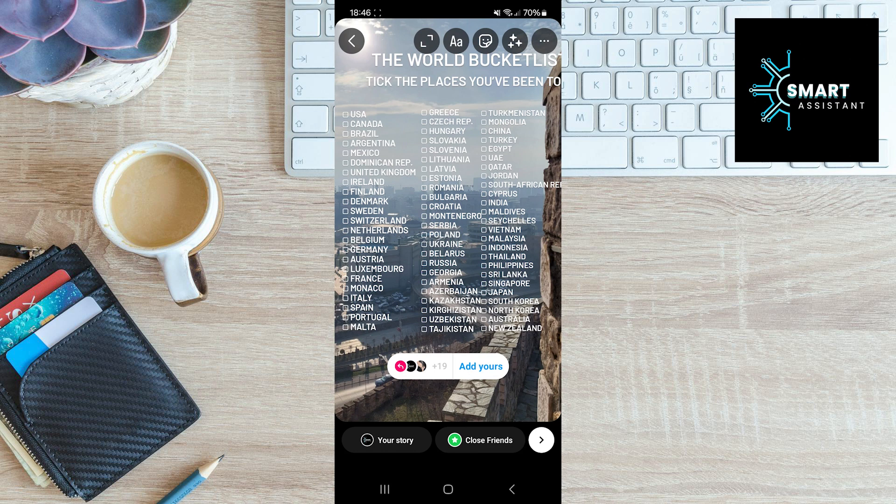
{"action": "left_click", "coordinate": [514, 41]}
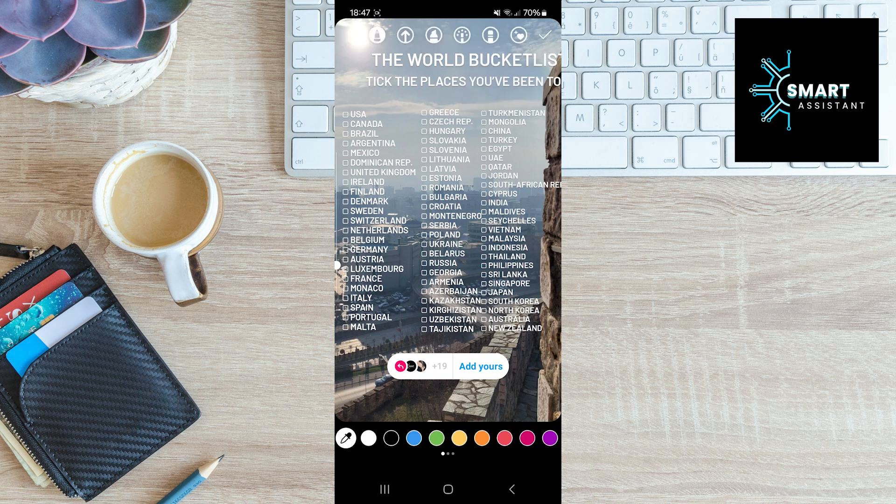